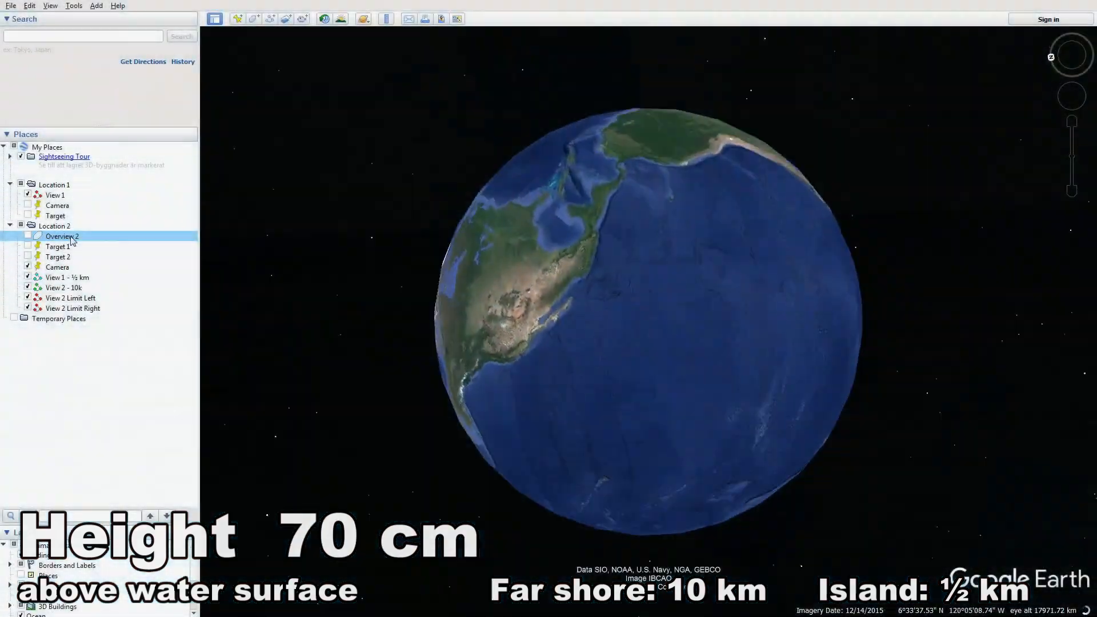
Step: Fly through the saved views Overview 2, View 2 - 10k and View 1 - ½ km to the Camera placemark
{"action": "double_click", "coordinate": [62, 235]}
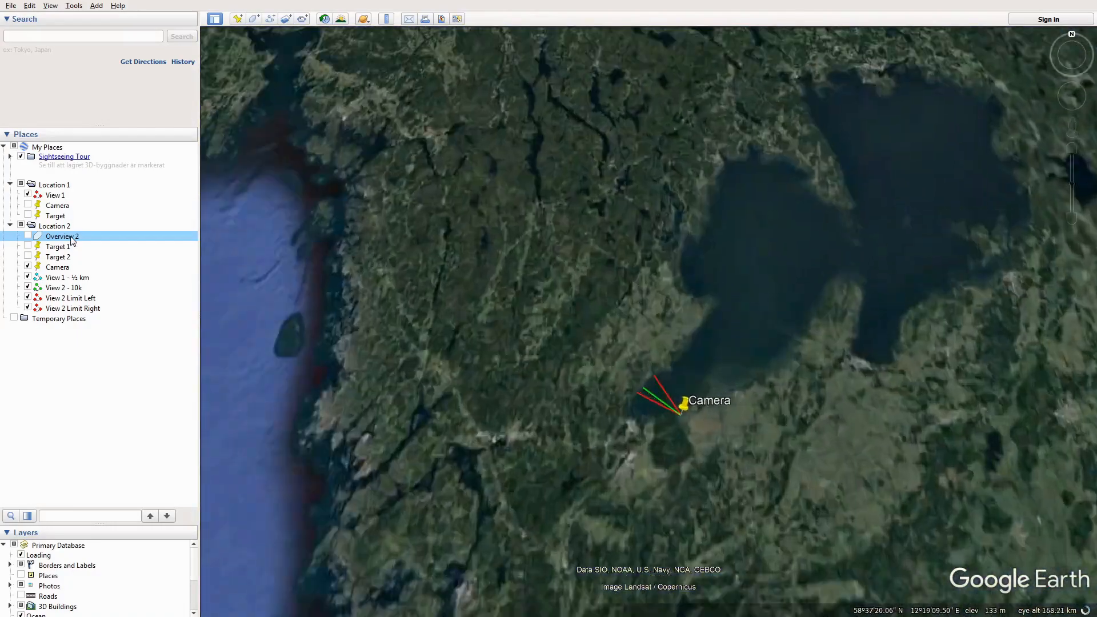
{"action": "double_click", "coordinate": [64, 288]}
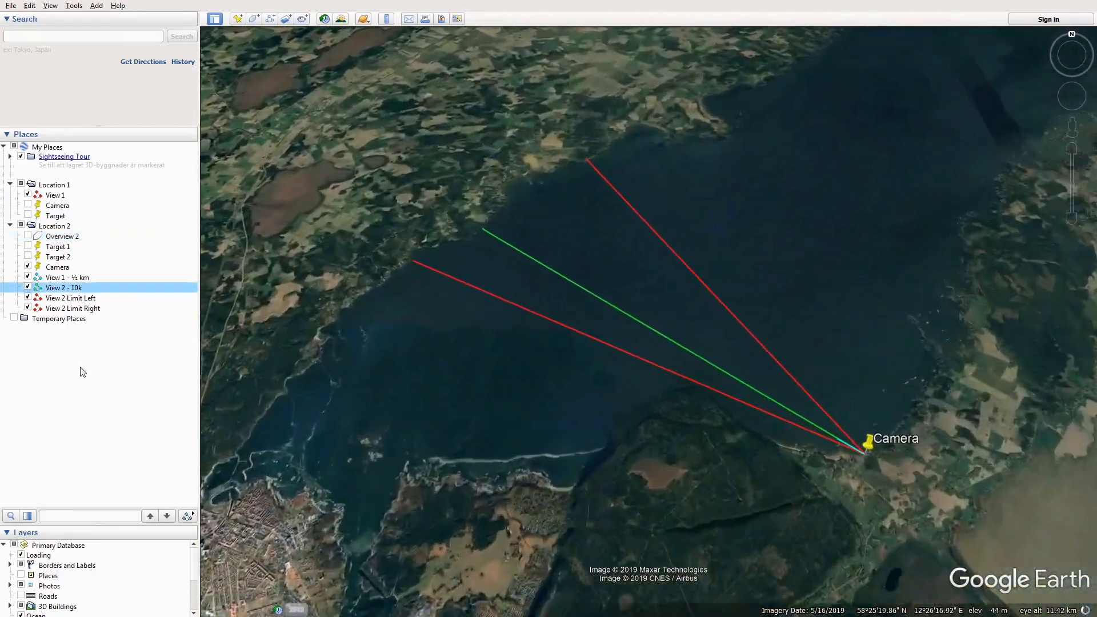
{"action": "double_click", "coordinate": [64, 287]}
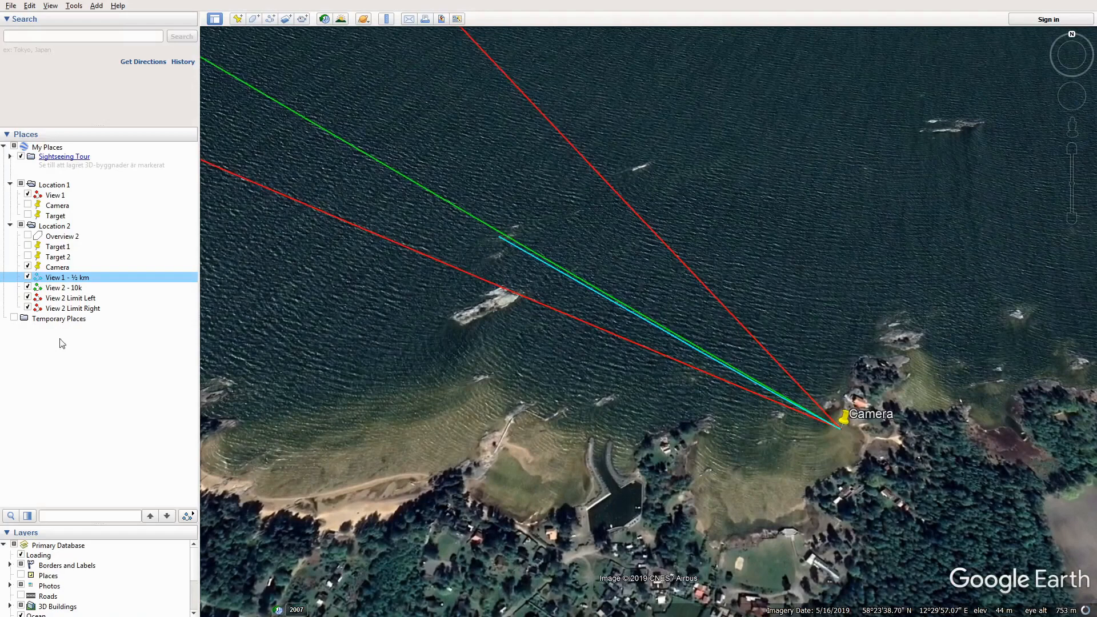
Step: Show the View 1 - ½ km path's length as 0.35 miles in its Measurements
{"action": "double_click", "coordinate": [66, 276]}
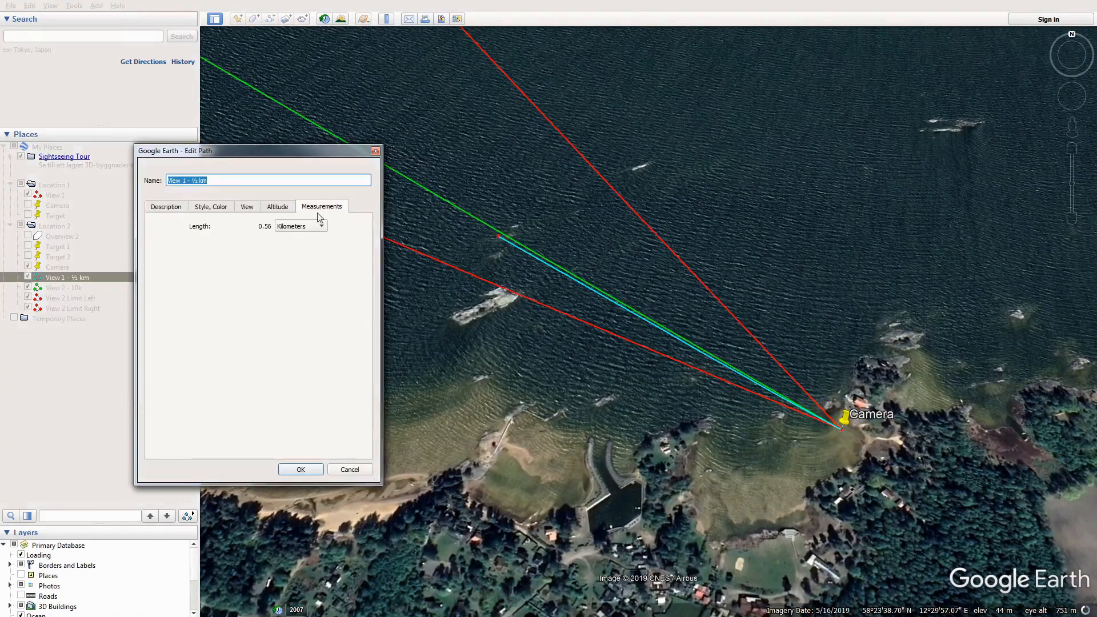
{"action": "left_click", "coordinate": [297, 226]}
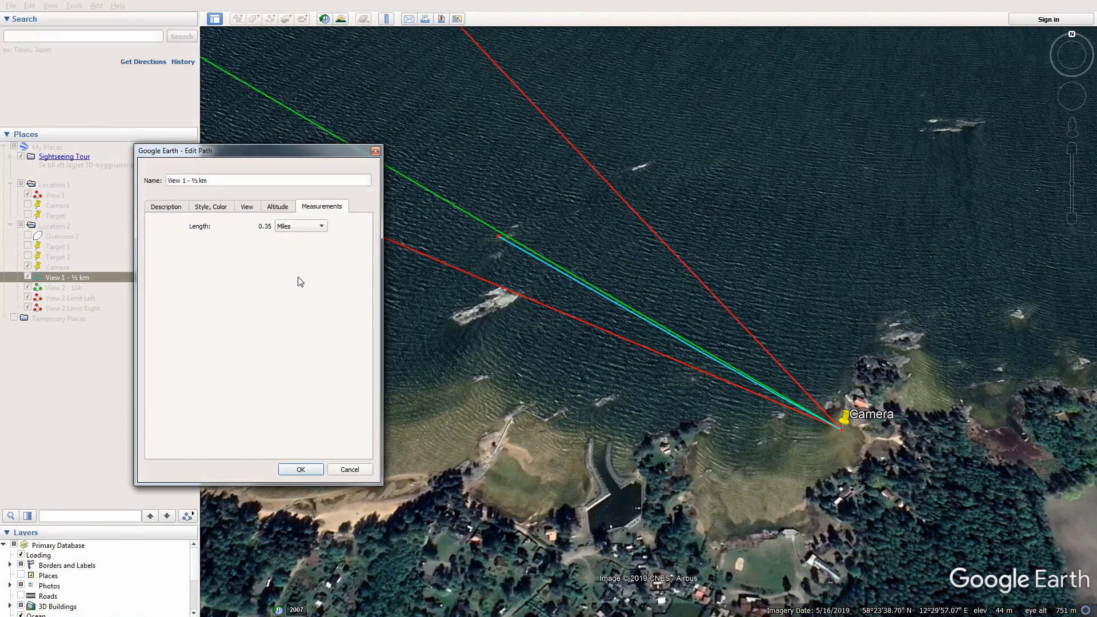